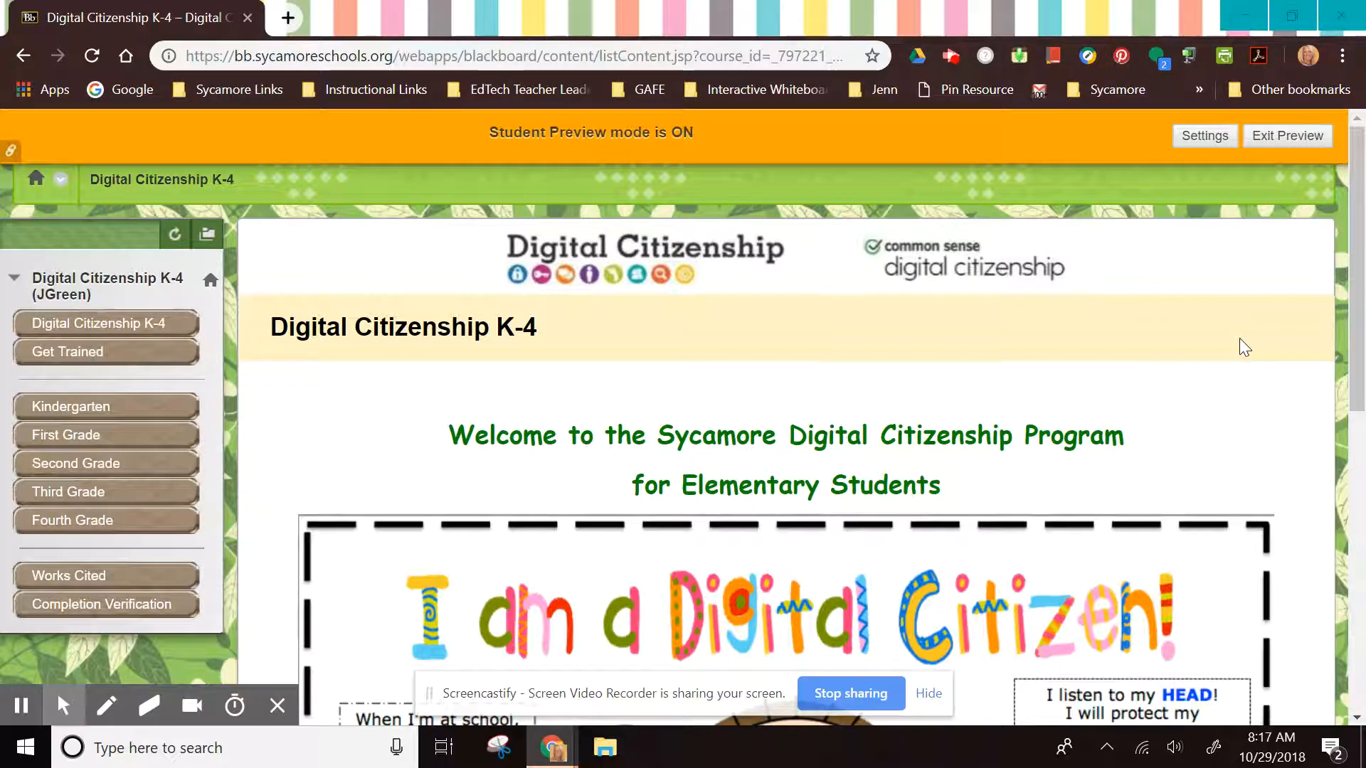
{"action": "mouse_move", "coordinate": [602, 507]}
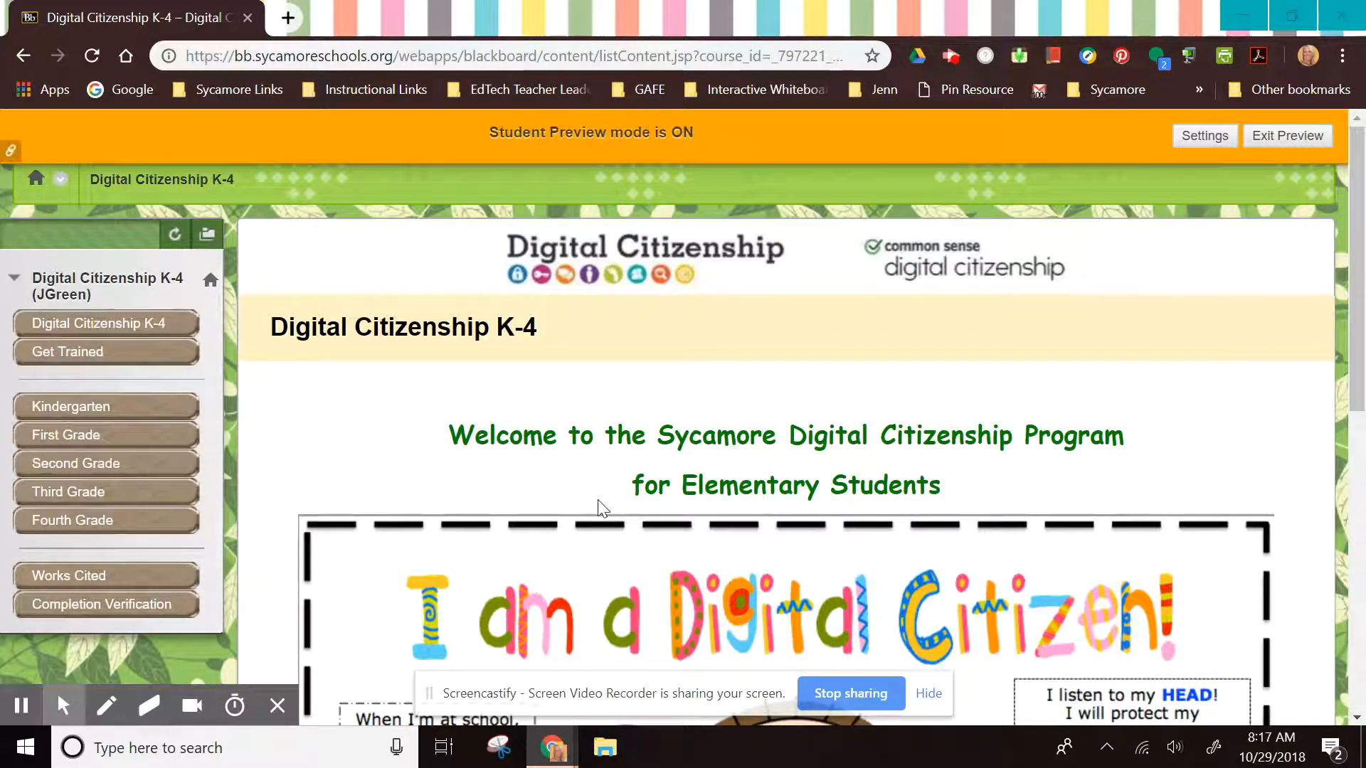
{"action": "mouse_move", "coordinate": [67, 351]}
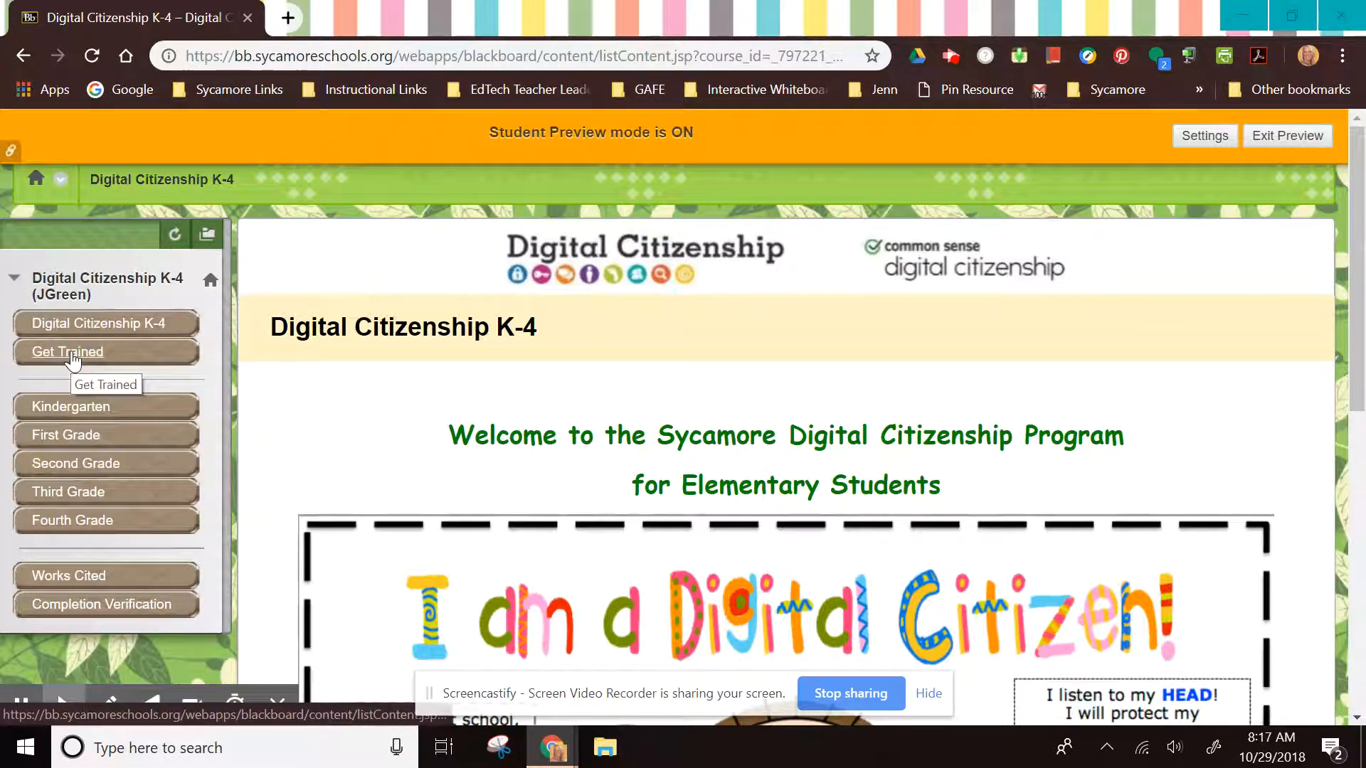
- Reach the course's Get Trained page and review its grade-level training options
{"action": "left_click", "coordinate": [66, 351]}
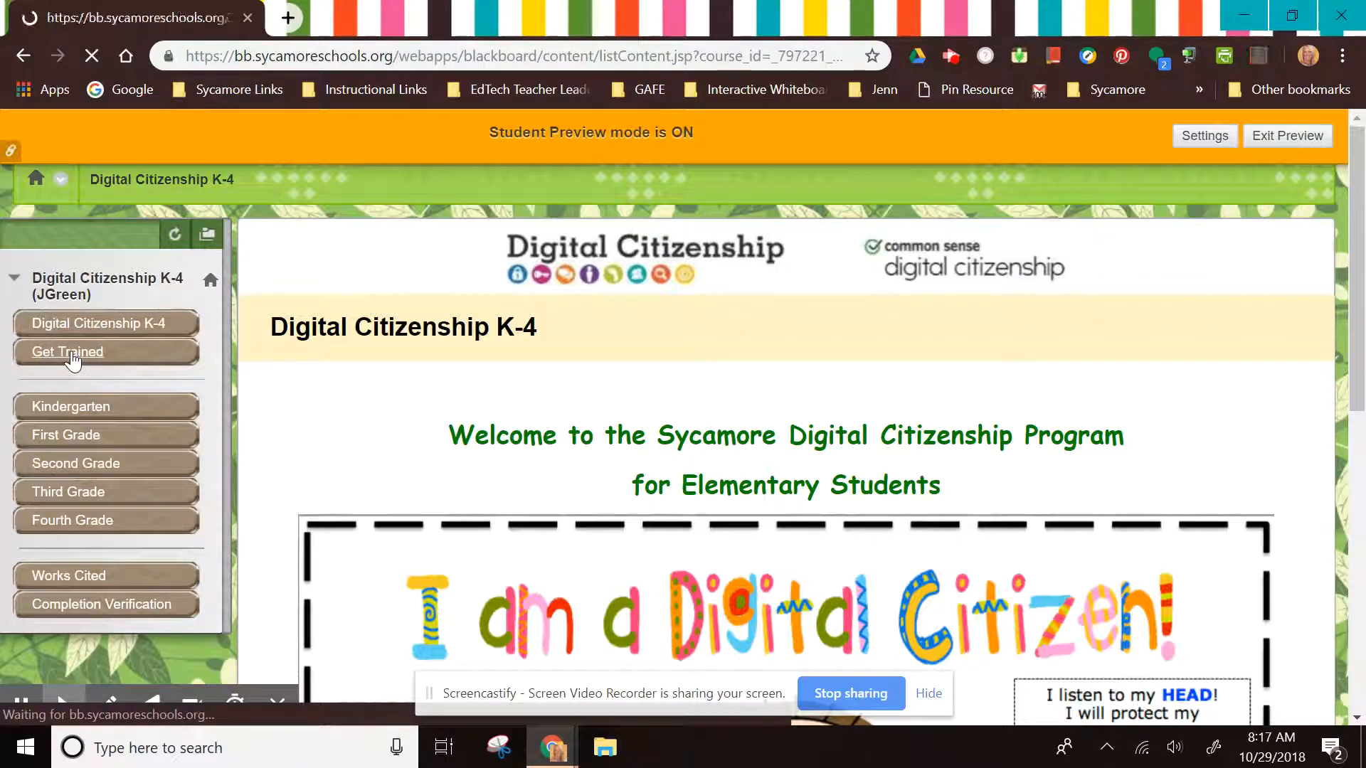
{"action": "left_click", "coordinate": [67, 352]}
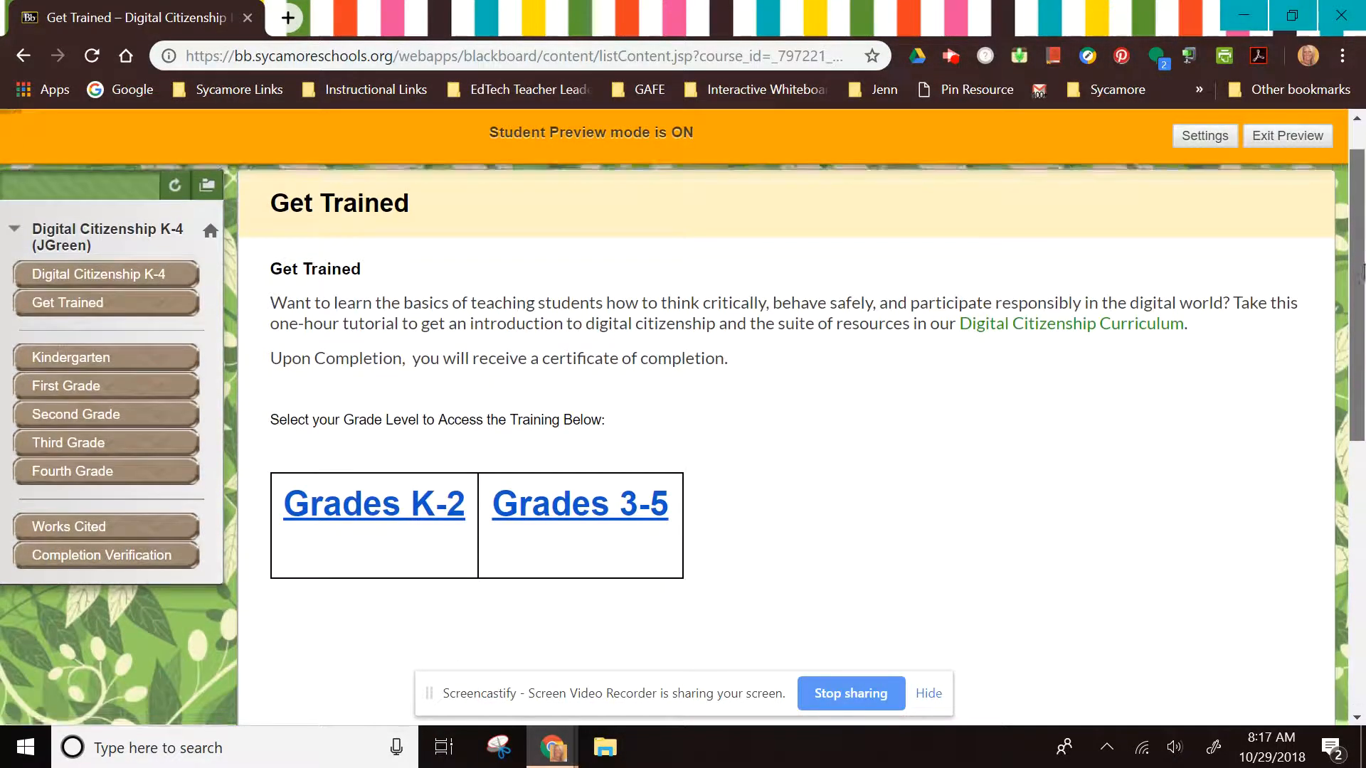
{"action": "scroll", "scroll_direction": "down", "scroll_amount": 3}
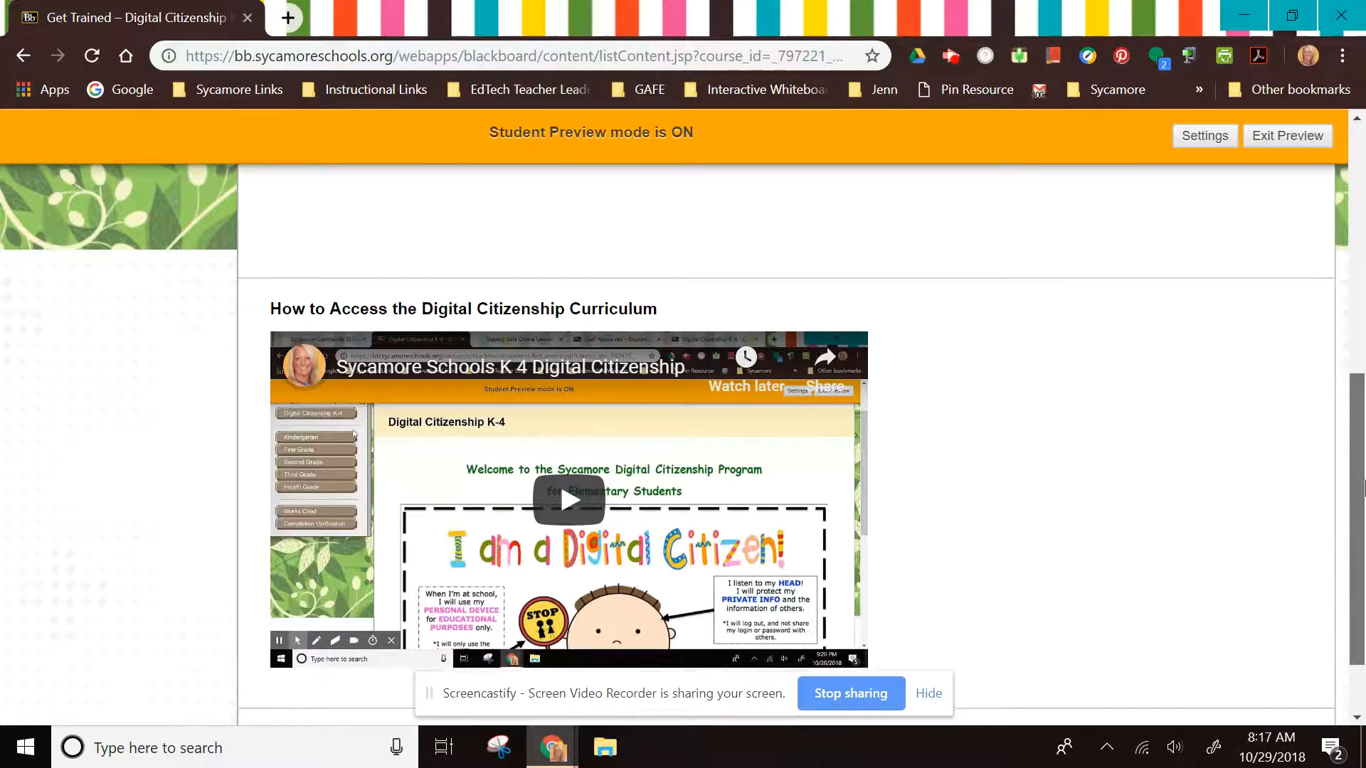
{"action": "scroll", "scroll_direction": "down", "scroll_amount": 3}
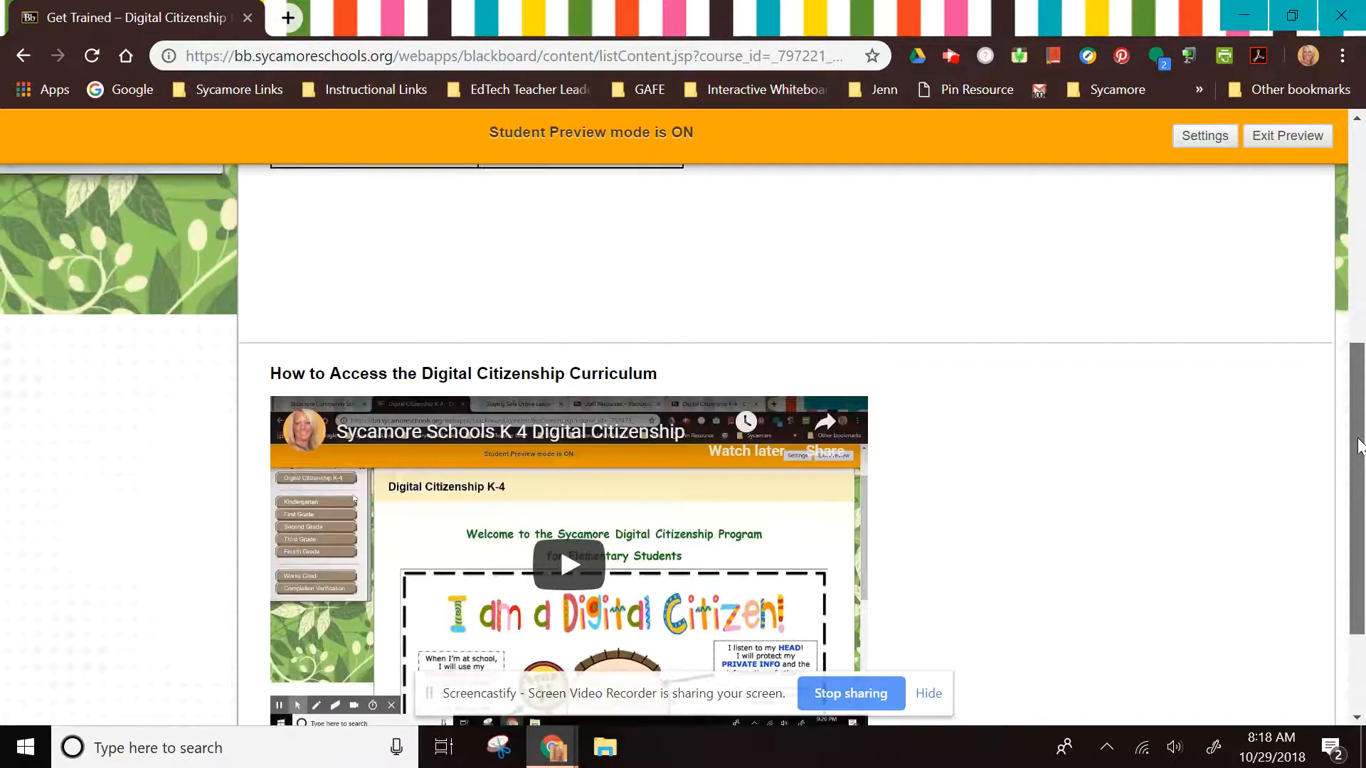
{"action": "scroll", "scroll_direction": "up", "scroll_amount": 3}
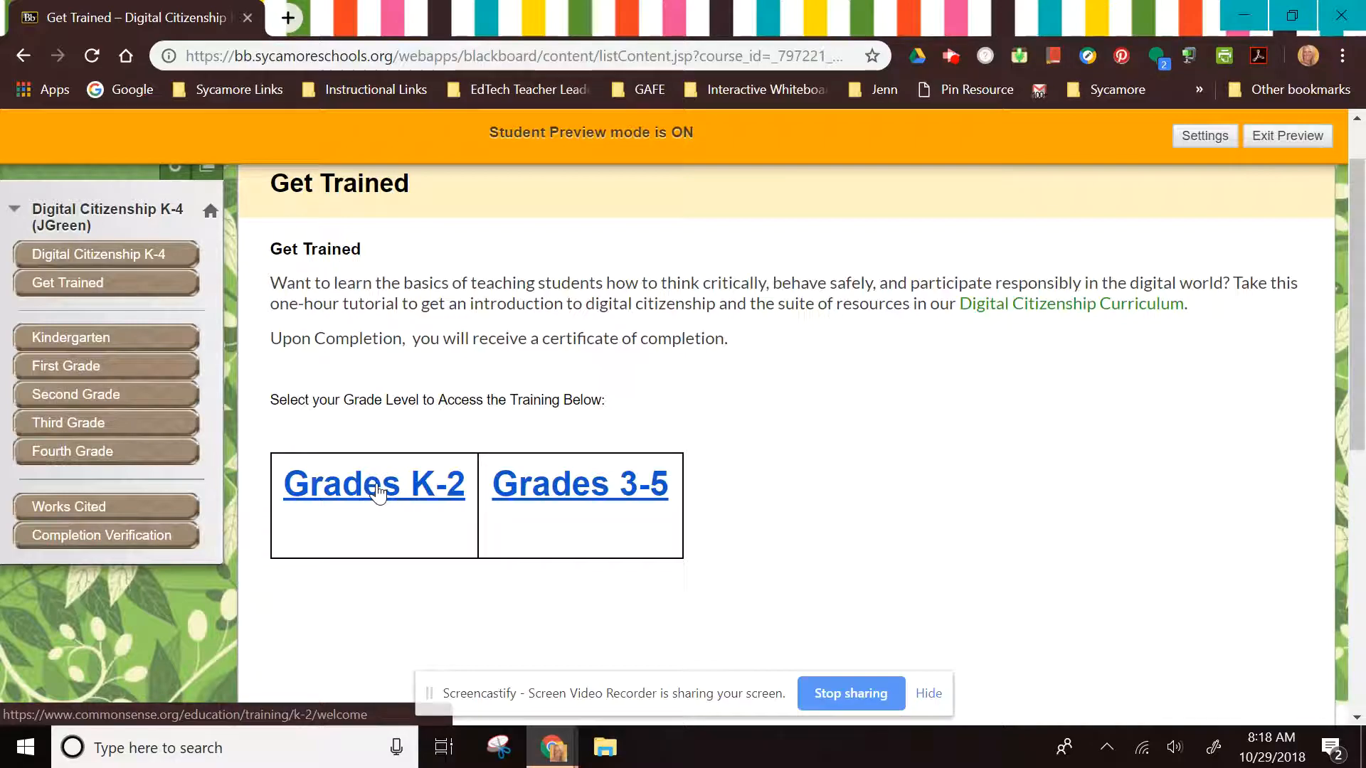
- Choose the Grades K-2 training, reaching its external welcome link page
{"action": "left_click", "coordinate": [373, 483]}
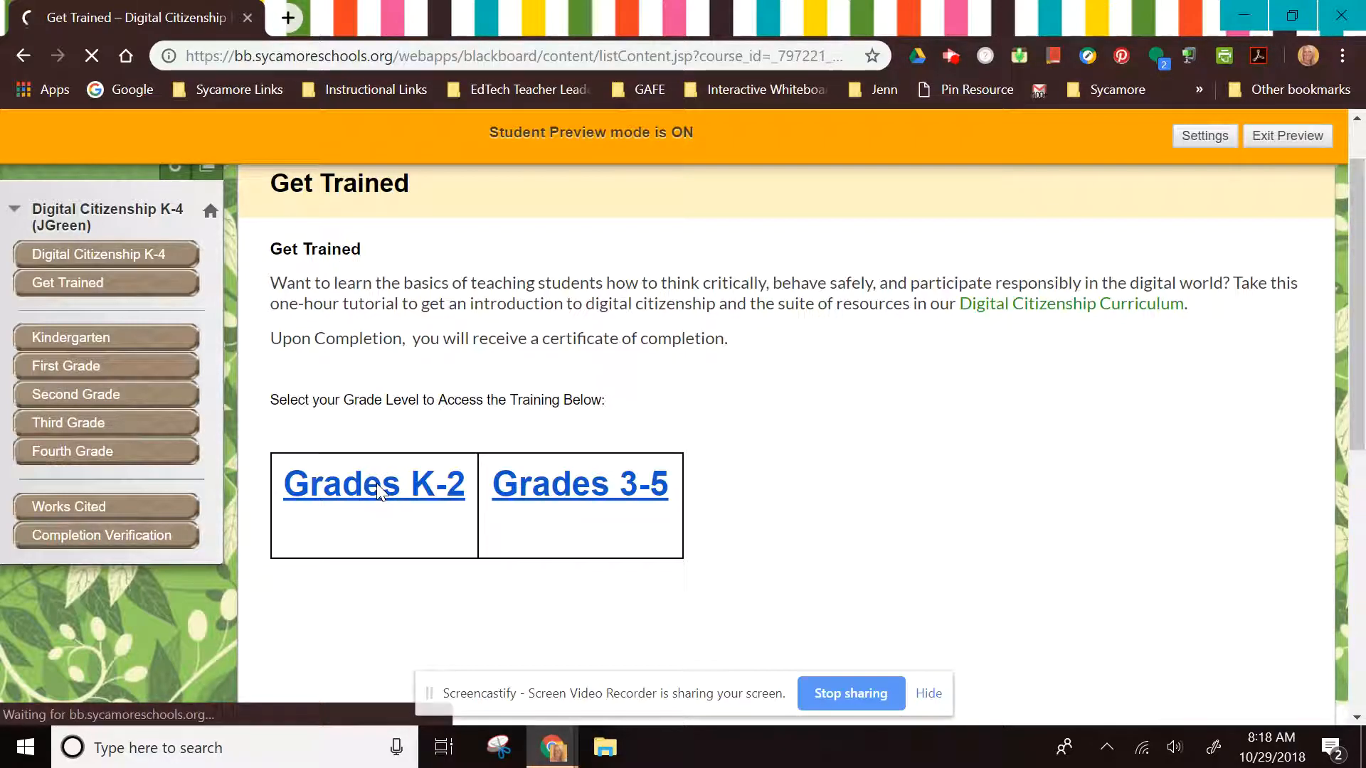
{"action": "left_click", "coordinate": [373, 483]}
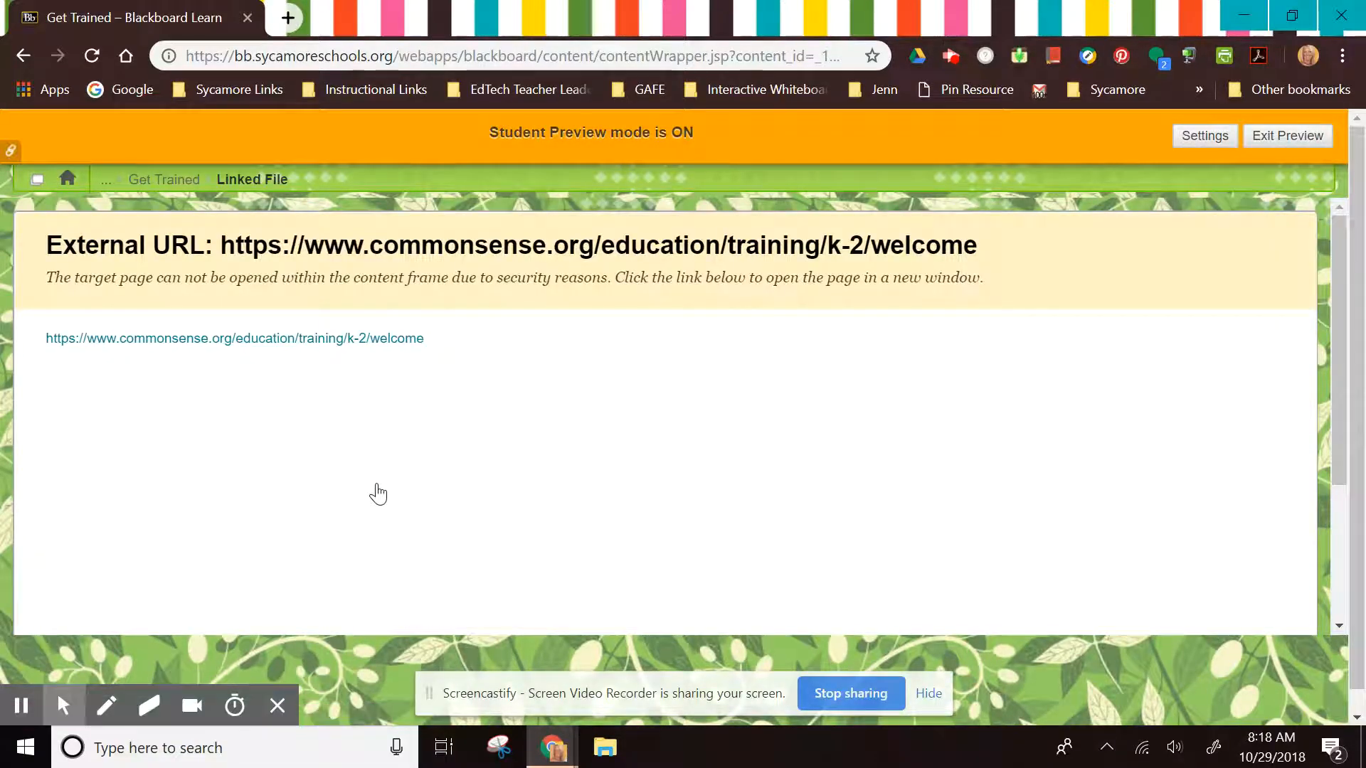
- Follow the commonsense.org K-2 welcome URL into a new tab and review its nine-step lesson list
{"action": "left_click", "coordinate": [234, 339]}
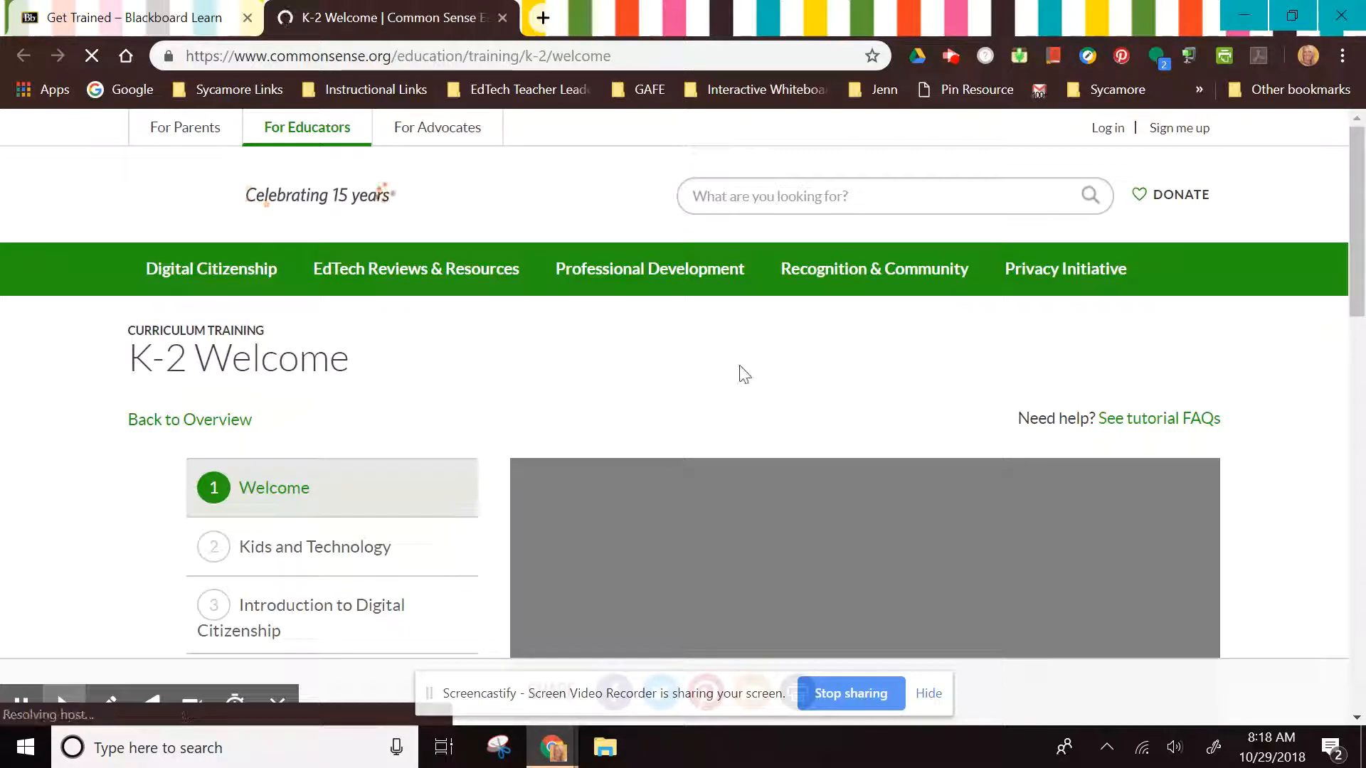
{"action": "scroll", "scroll_direction": "down", "scroll_amount": 3}
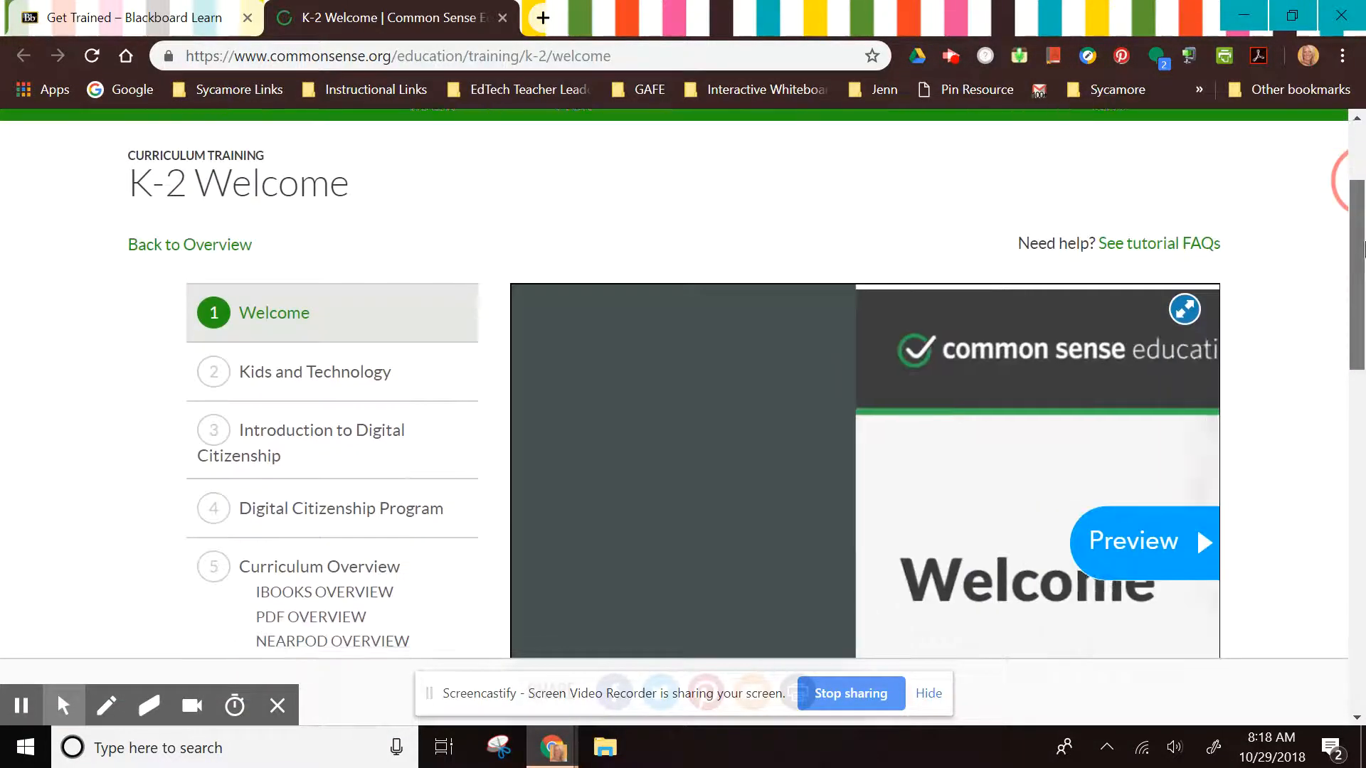
{"action": "scroll", "scroll_direction": "down", "scroll_amount": 3}
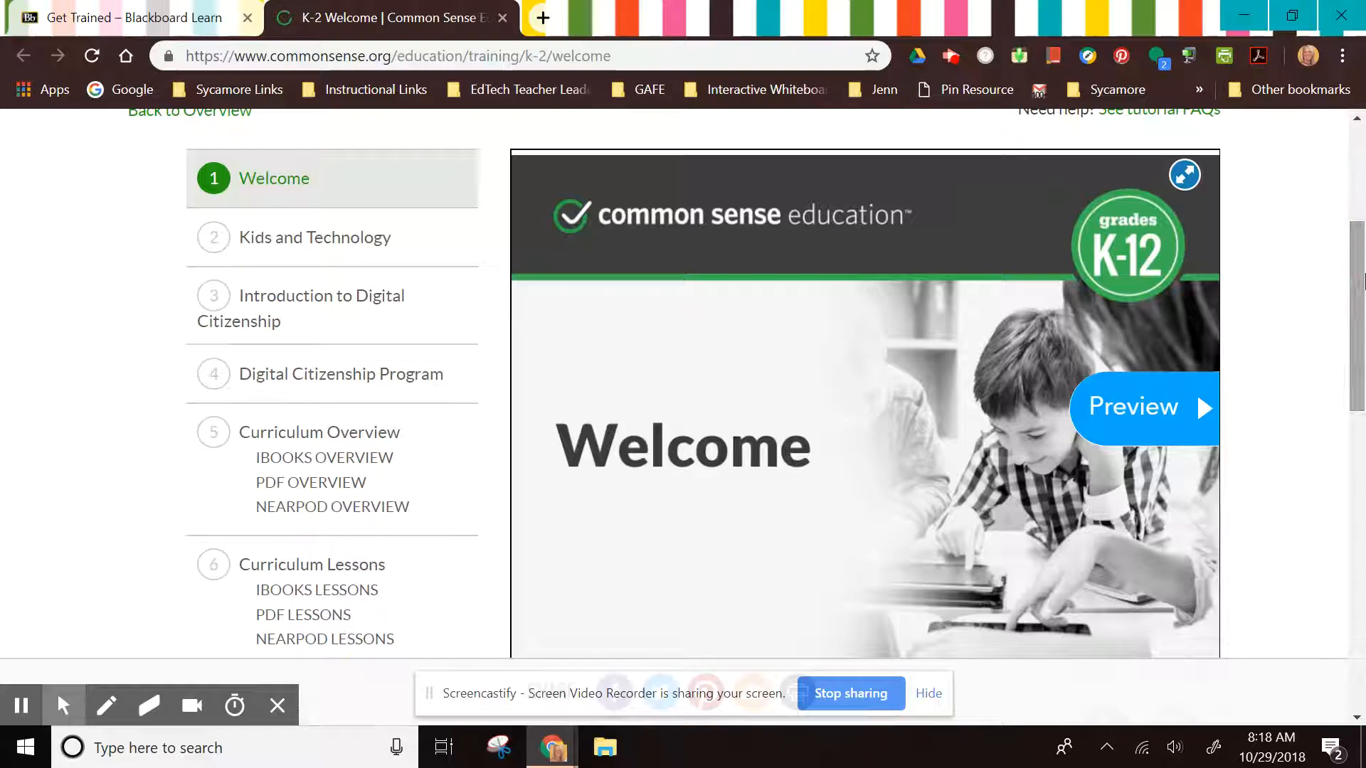
{"action": "scroll", "scroll_direction": "down", "scroll_amount": 3}
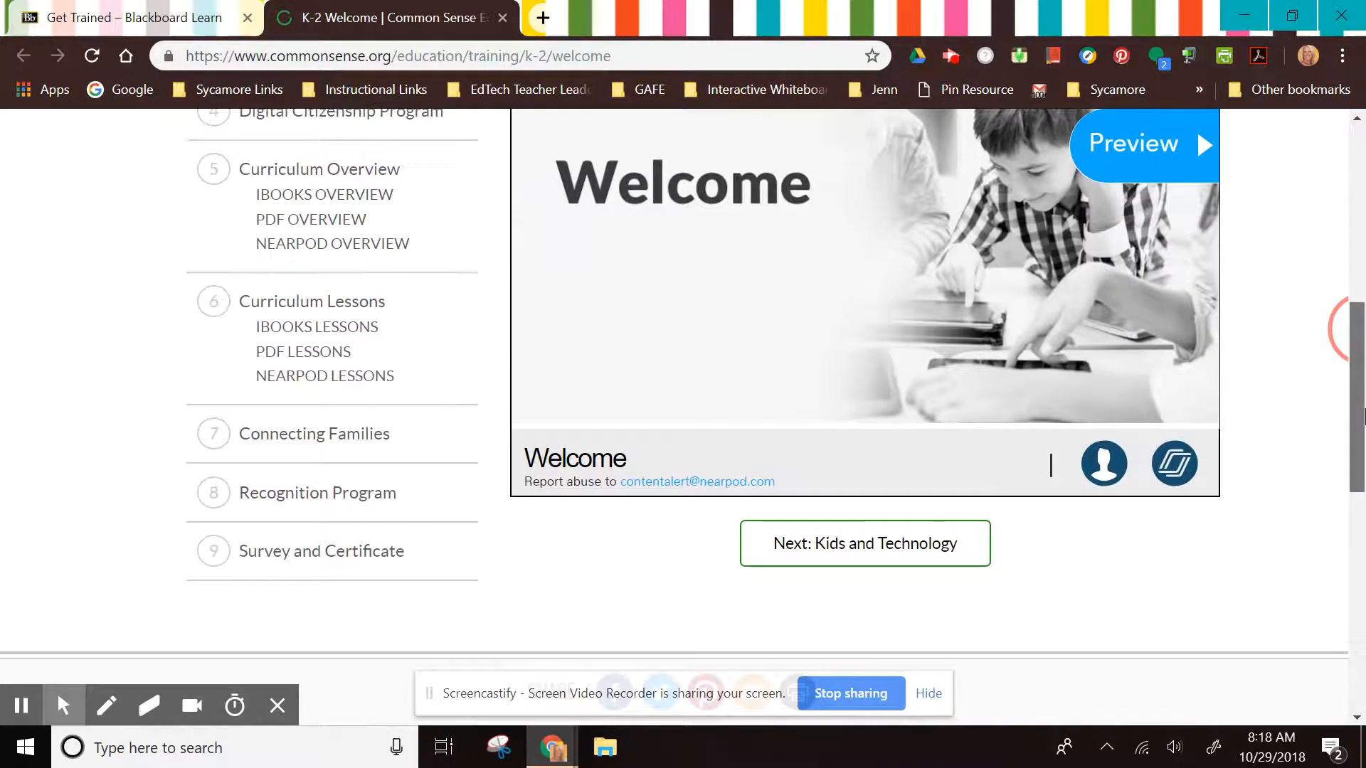
{"action": "scroll", "scroll_direction": "up", "scroll_amount": 3}
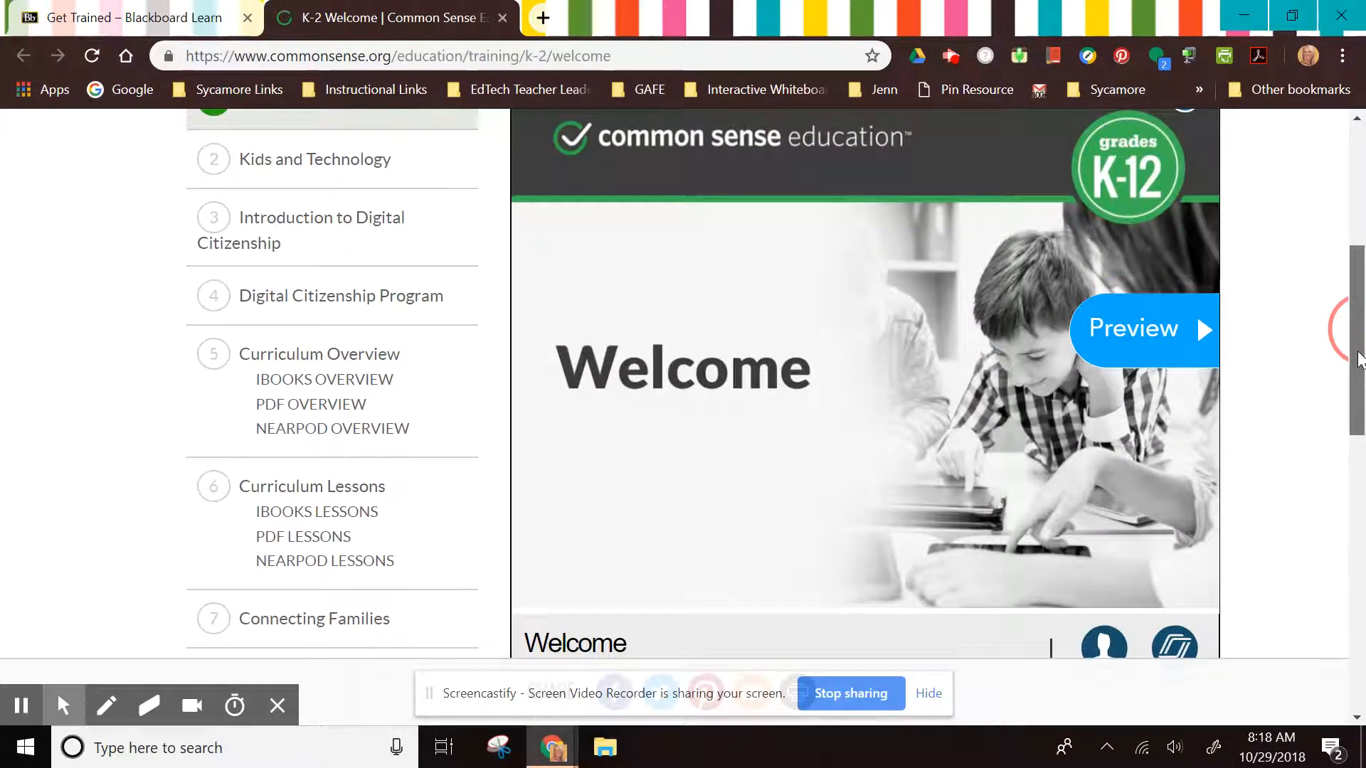
{"action": "scroll", "scroll_direction": "up", "scroll_amount": 3}
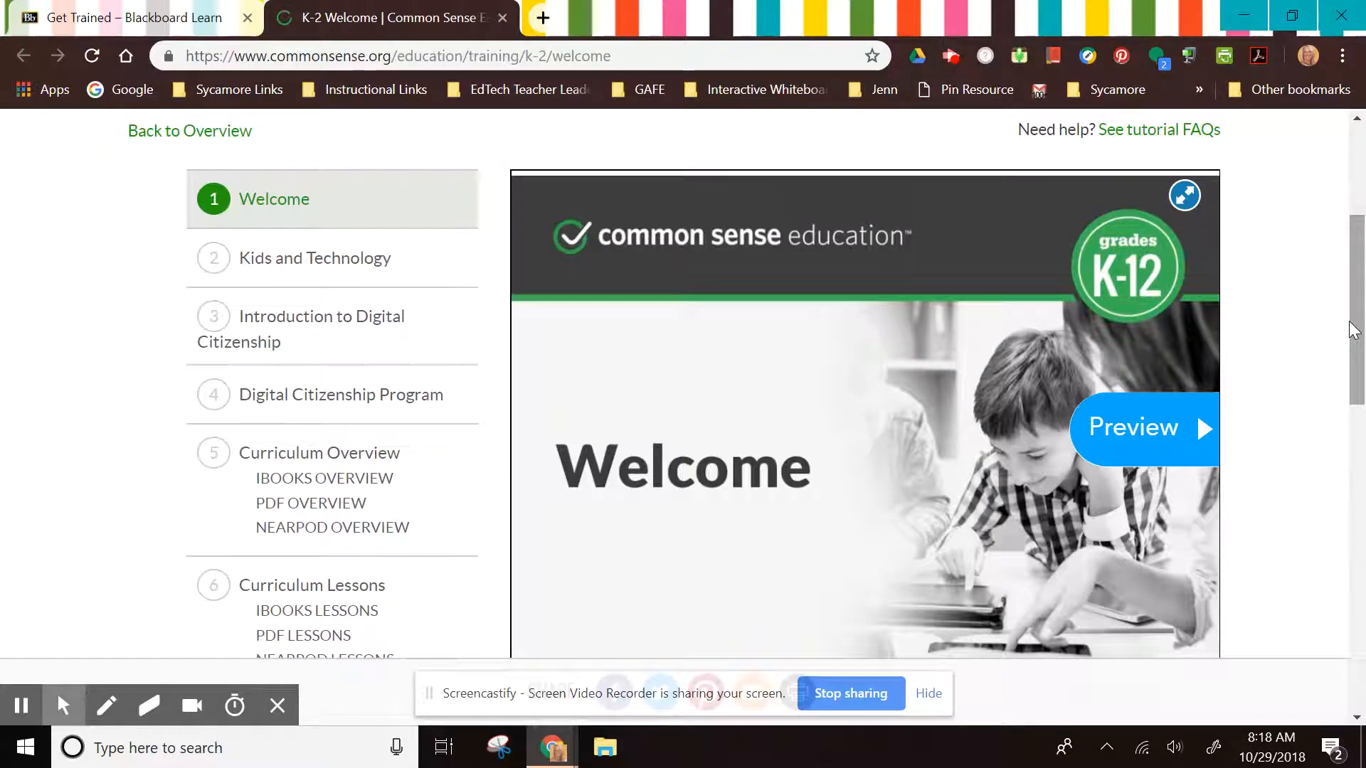